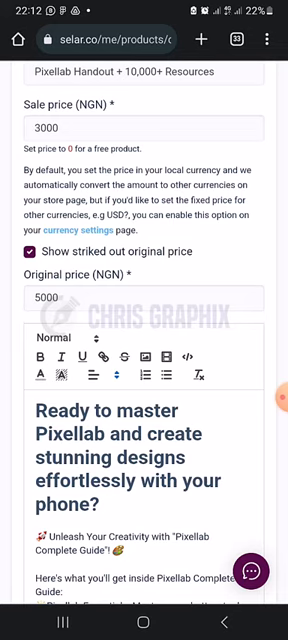
Select the "Here's what you'll get inside Pixellab Complete Guide:" line and colour it green.
scroll(down, 3)
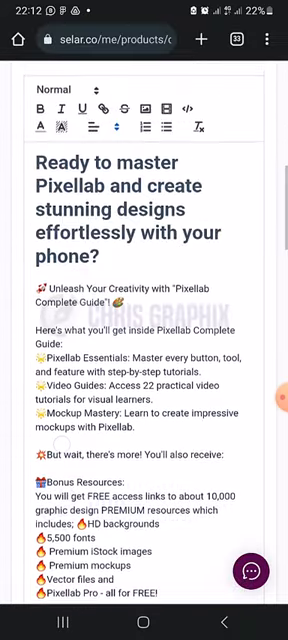
scroll(down, 3)
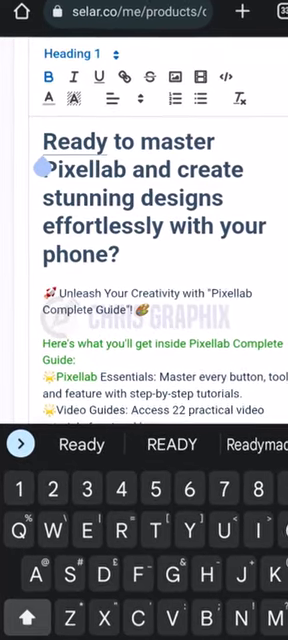
scroll(down, 3)
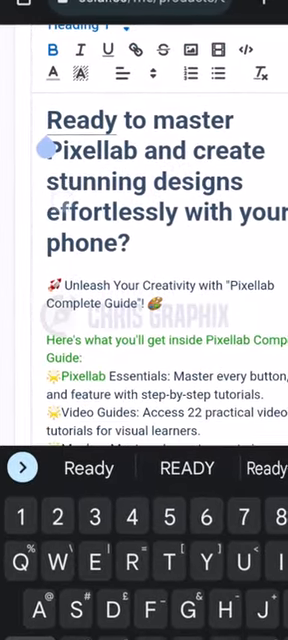
double_click(72, 384)
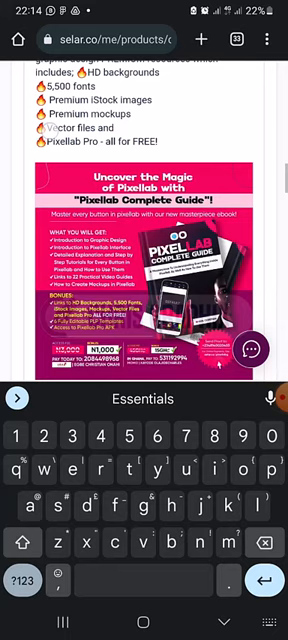
scroll(down, 3)
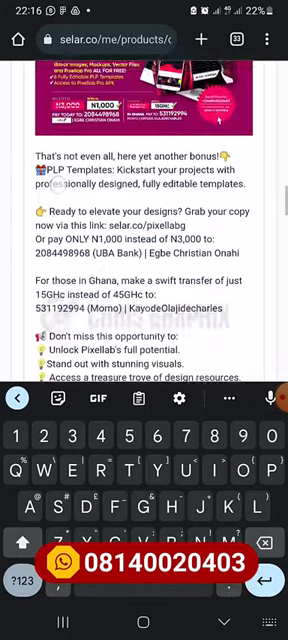
Embed the YouTube video beneath "Watch the eBook content on Youtube via this link".
scroll(down, 3)
text(Watch the eBook content on Youtube via this lin)
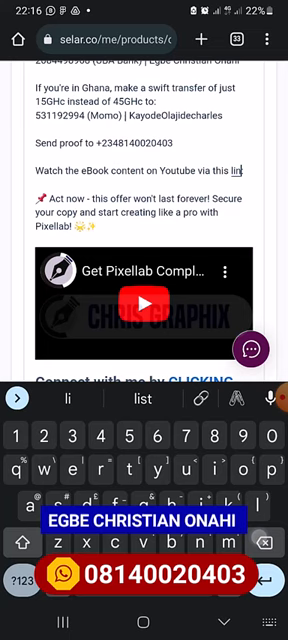
key(Backspace)
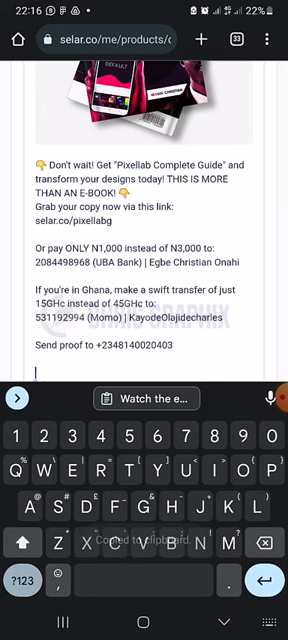
scroll(down, 3)
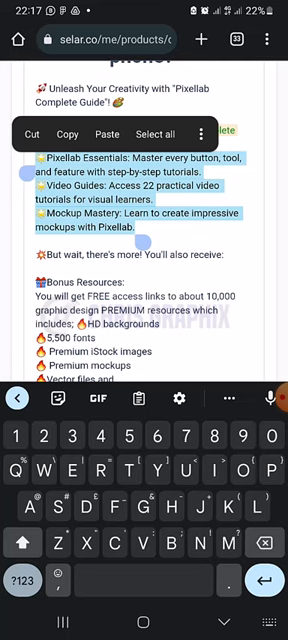
scroll(down, 3)
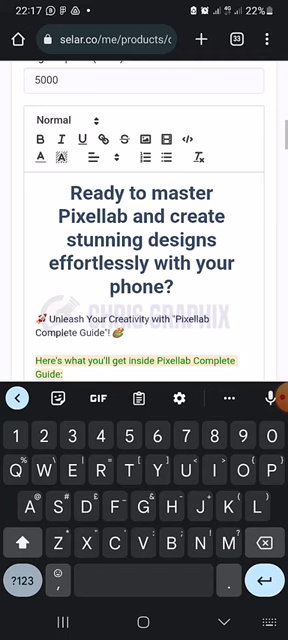
scroll(down, 3)
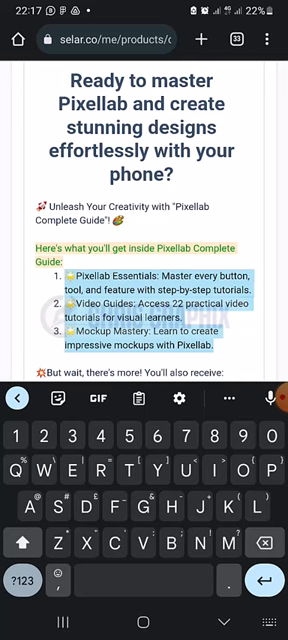
scroll(down, 3)
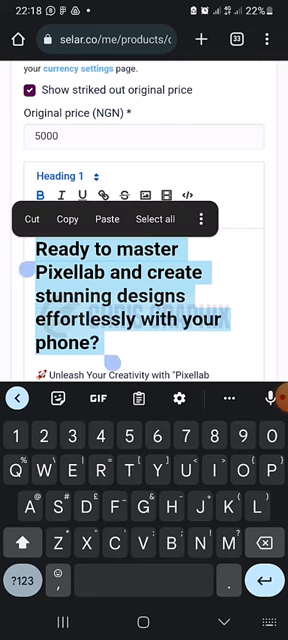
scroll(down, 3)
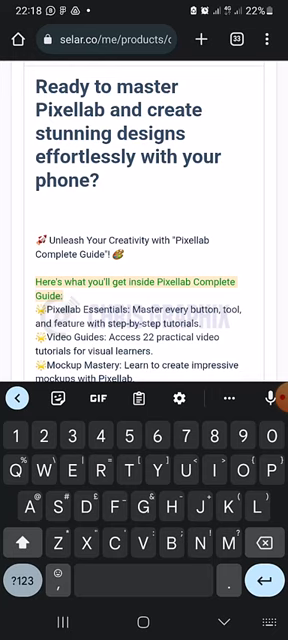
text(X2)
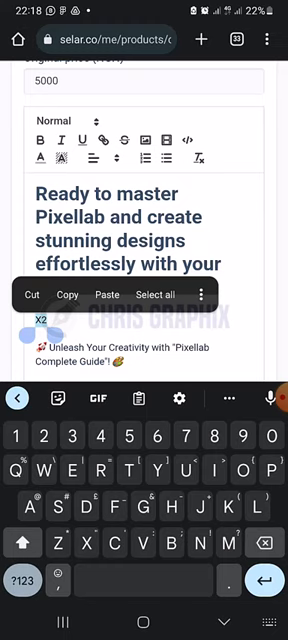
click(62, 136)
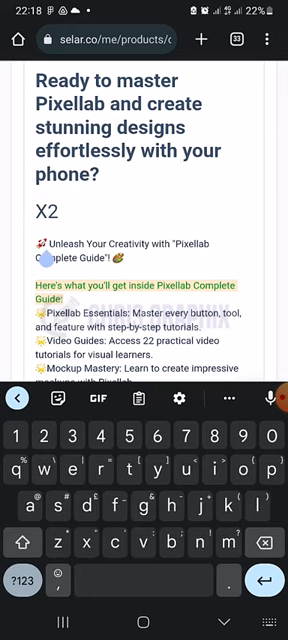
double_click(48, 216)
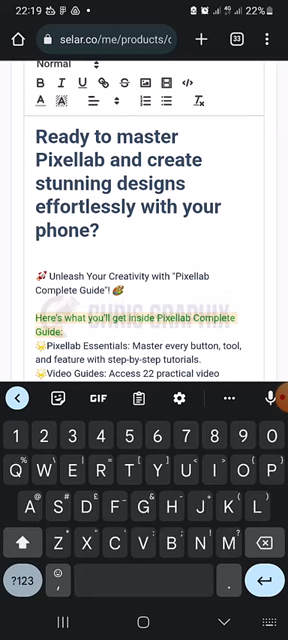
Scroll through the flyer, PLP Templates bonus, payment details, benefits and guide cover image.
scroll(down, 3)
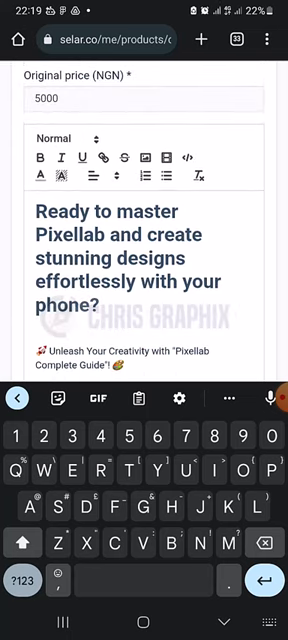
scroll(down, 3)
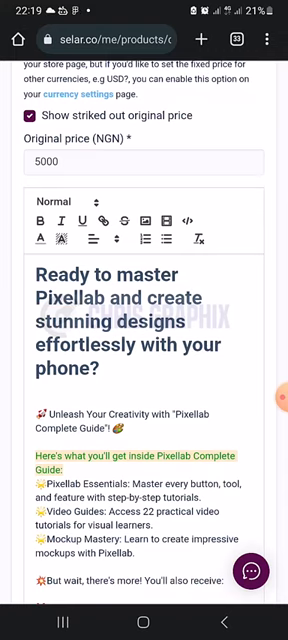
scroll(down, 3)
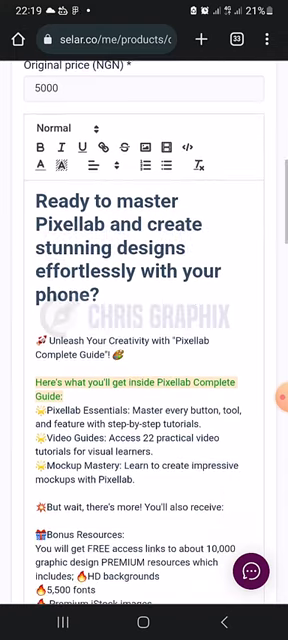
scroll(down, 3)
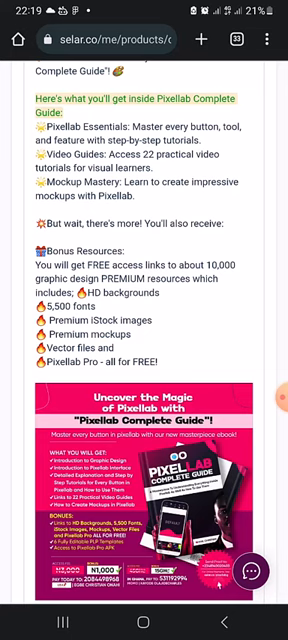
scroll(down, 3)
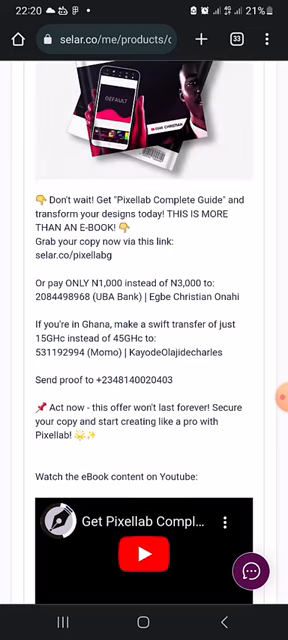
scroll(down, 3)
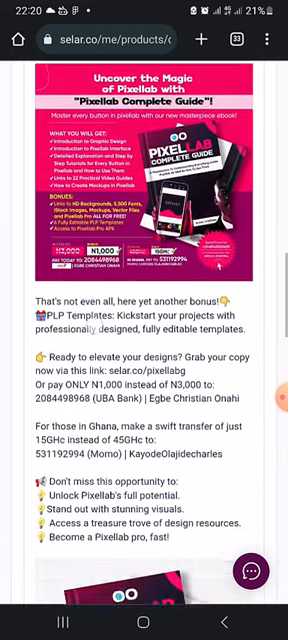
scroll(down, 3)
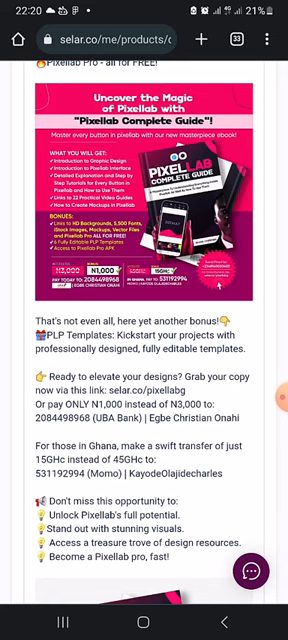
scroll(down, 3)
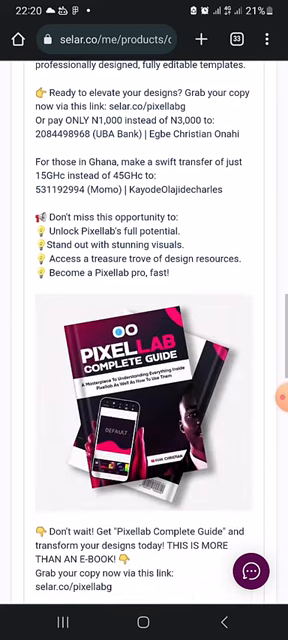